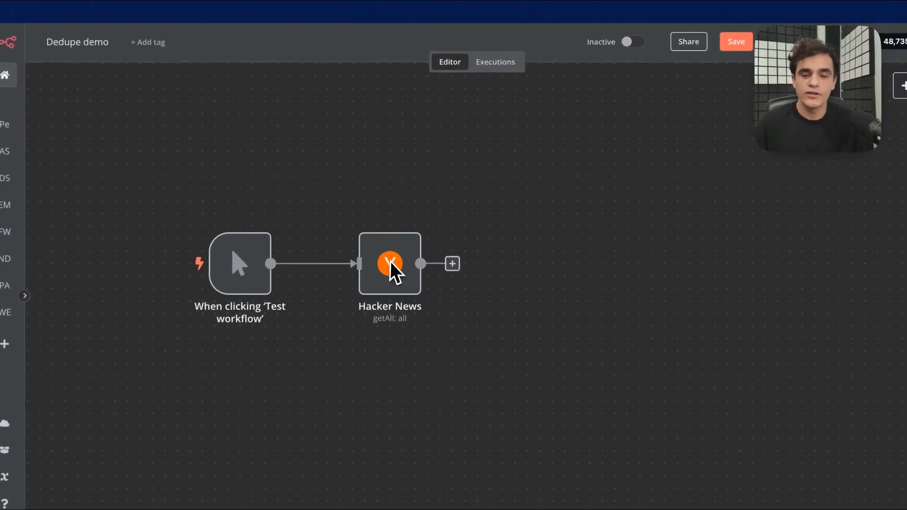
- Run the Hacker News step to fetch 10 stories
double_click(389, 264)
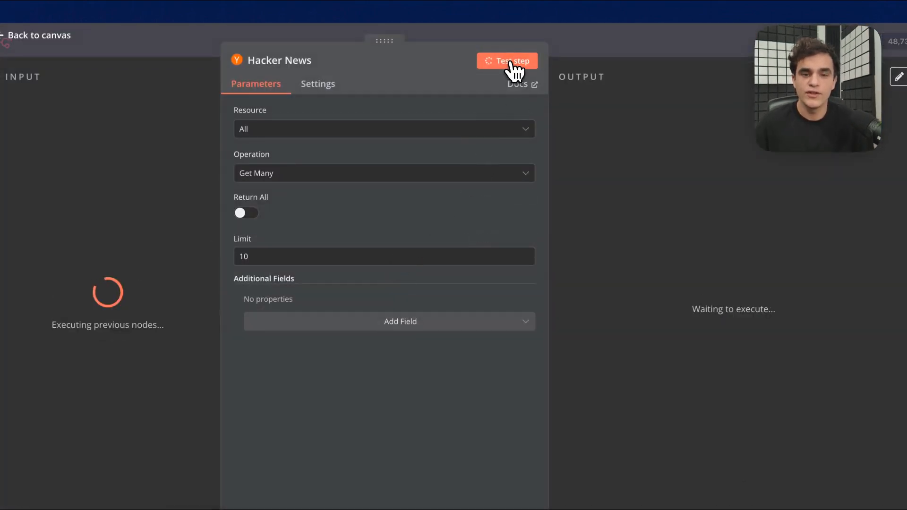
left_click(507, 61)
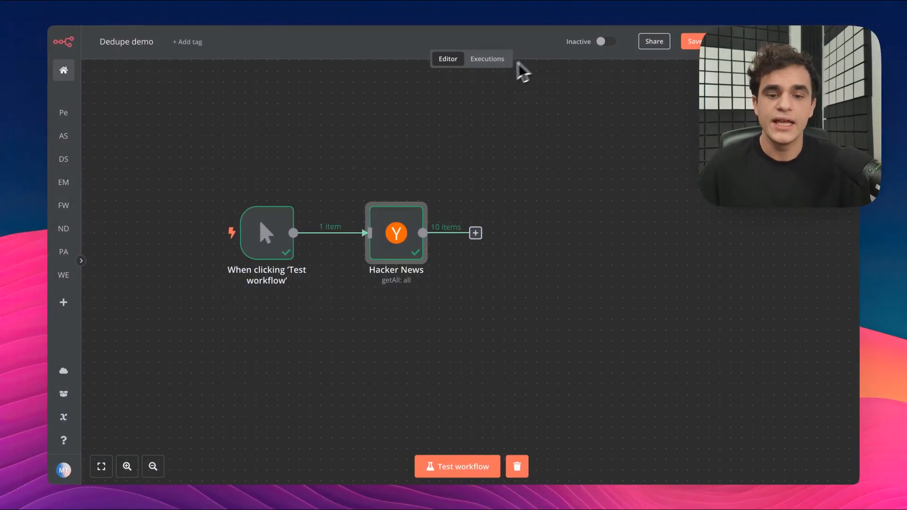
mouse_move(436, 240)
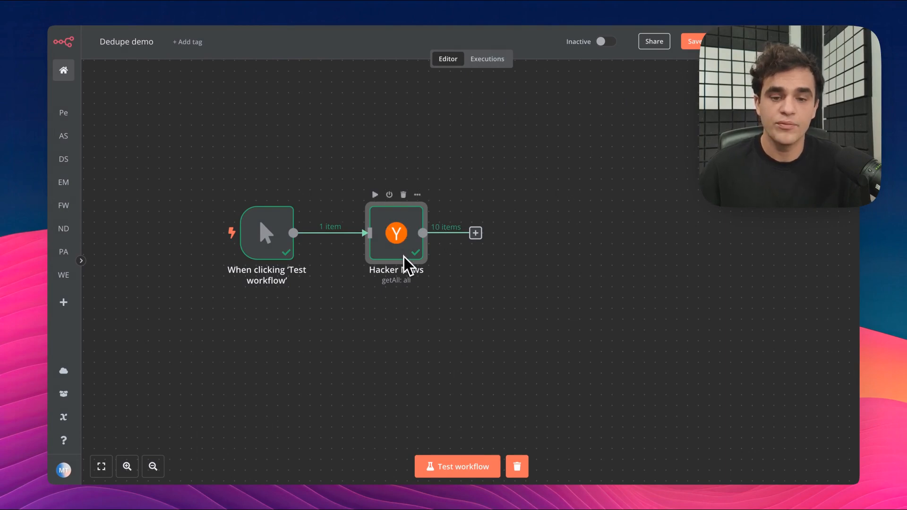
mouse_move(665, 218)
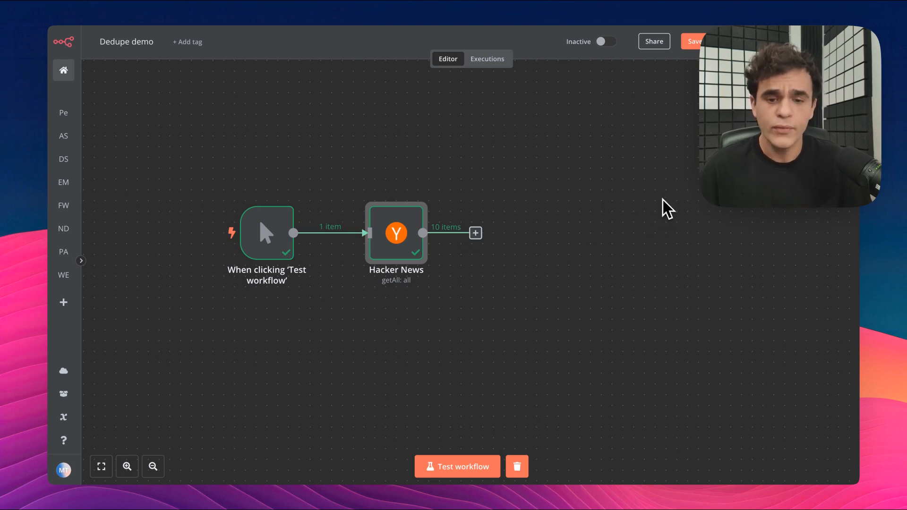
- Add a Remove Duplicates node from Data transformation after Hacker News
left_click(475, 232)
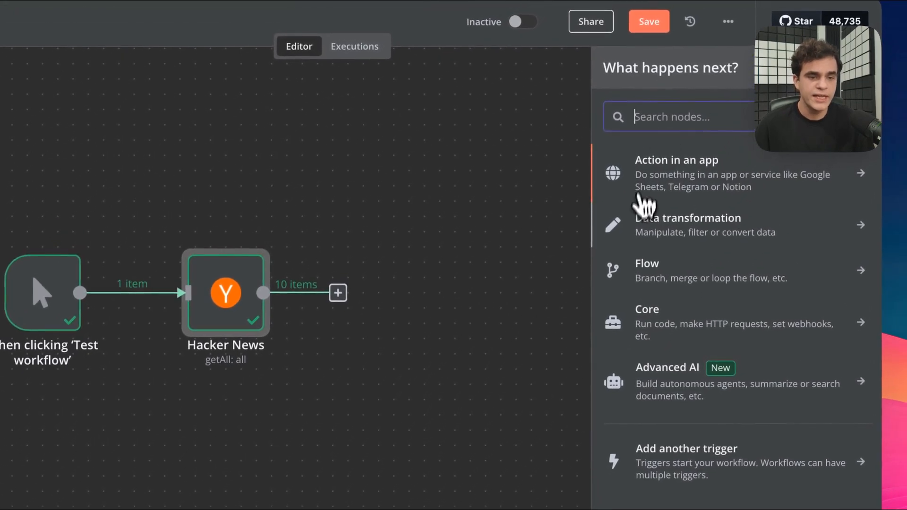
left_click(687, 224)
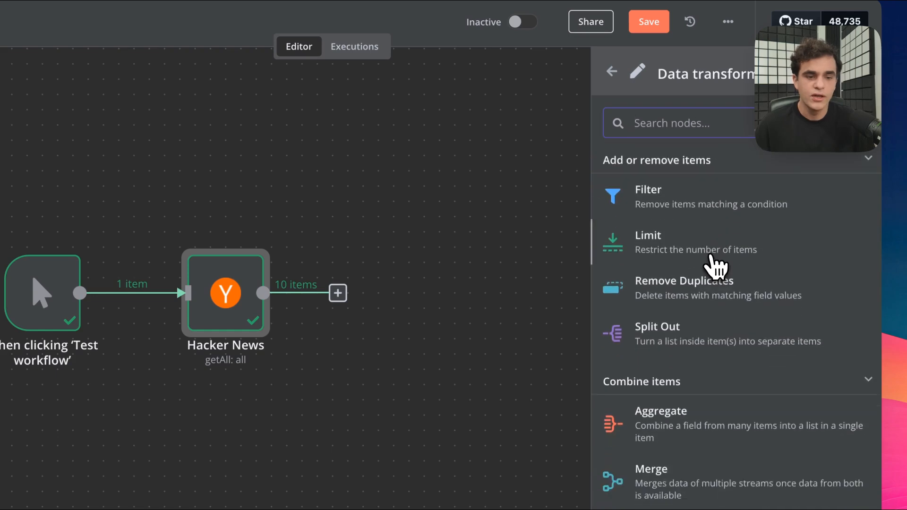
left_click(683, 288)
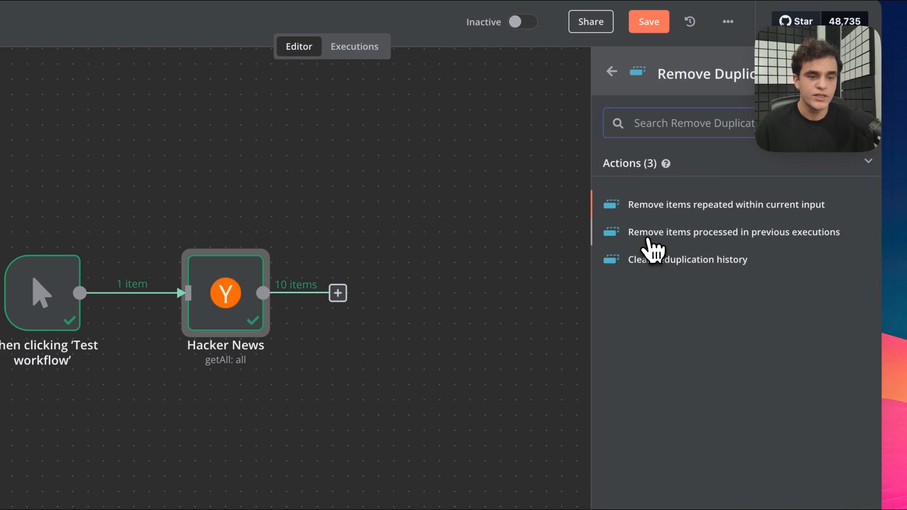
mouse_move(795, 242)
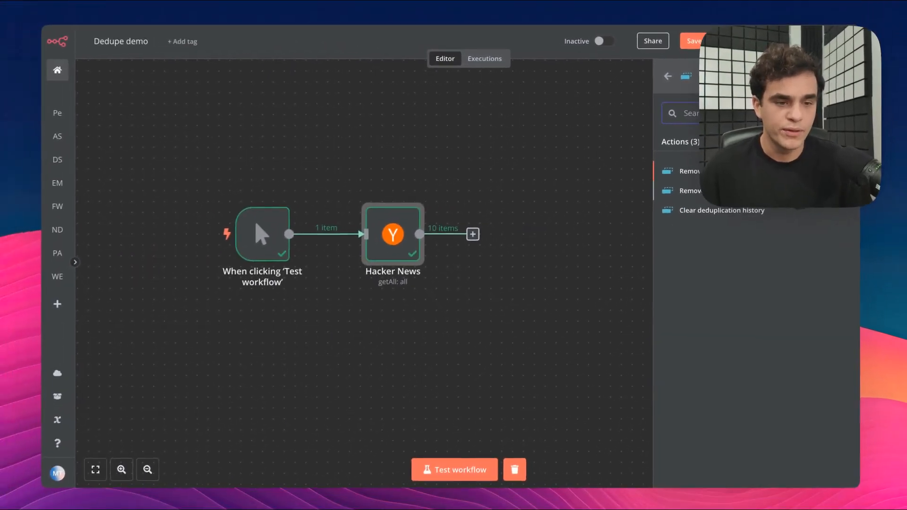
- Set Remove Duplicates to remove items from previous executions, keeping Value Is New
left_click(689, 170)
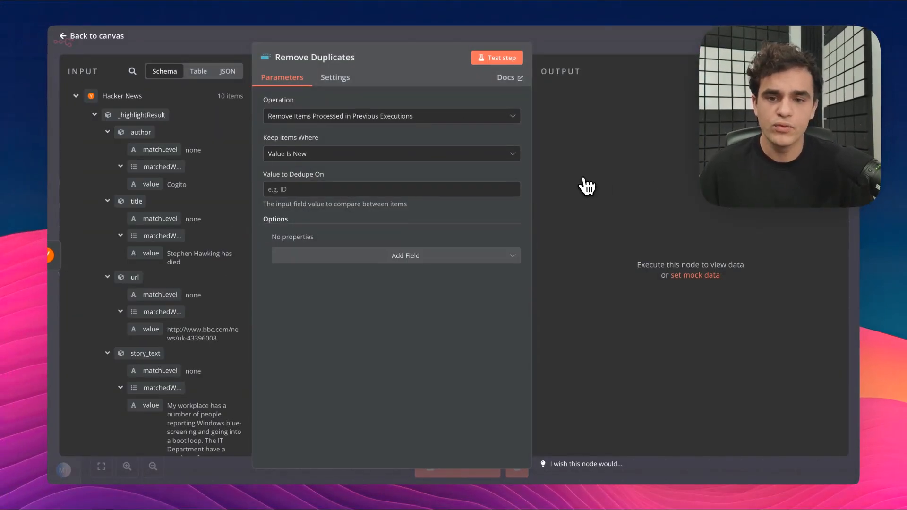
left_click(391, 116)
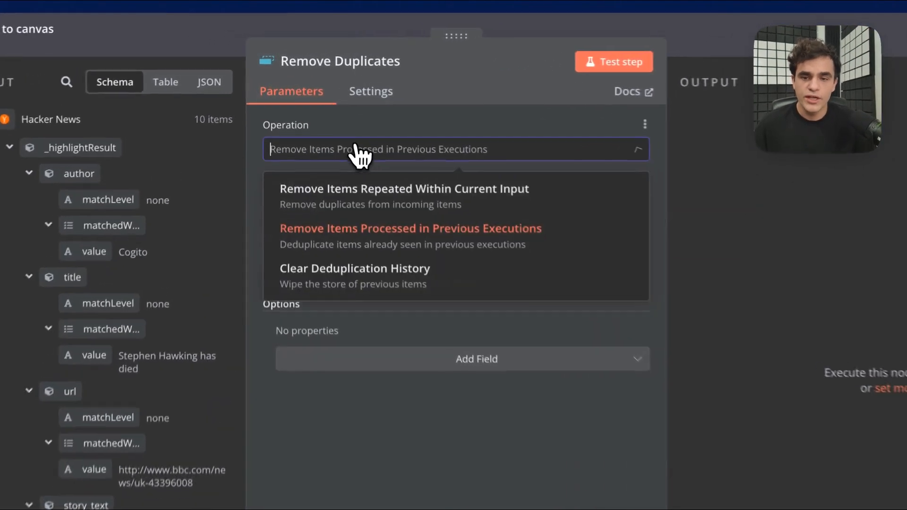
left_click(409, 228)
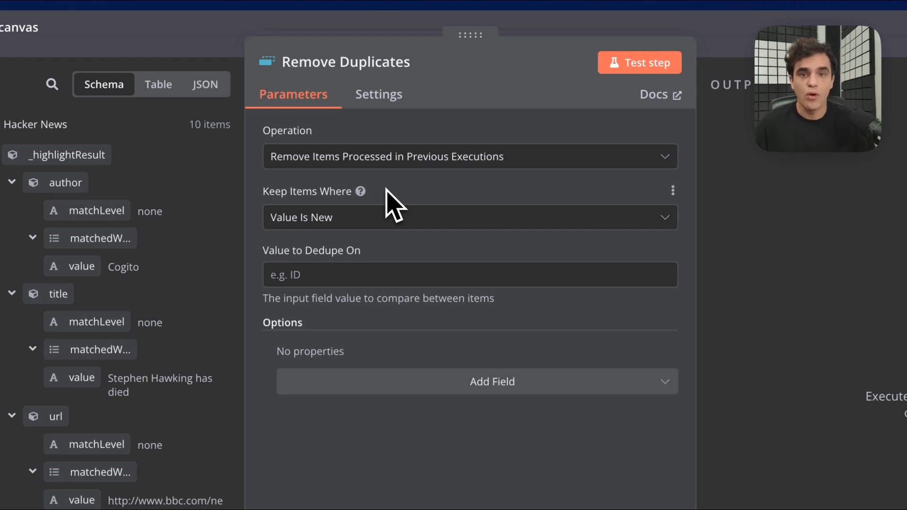
mouse_move(303, 214)
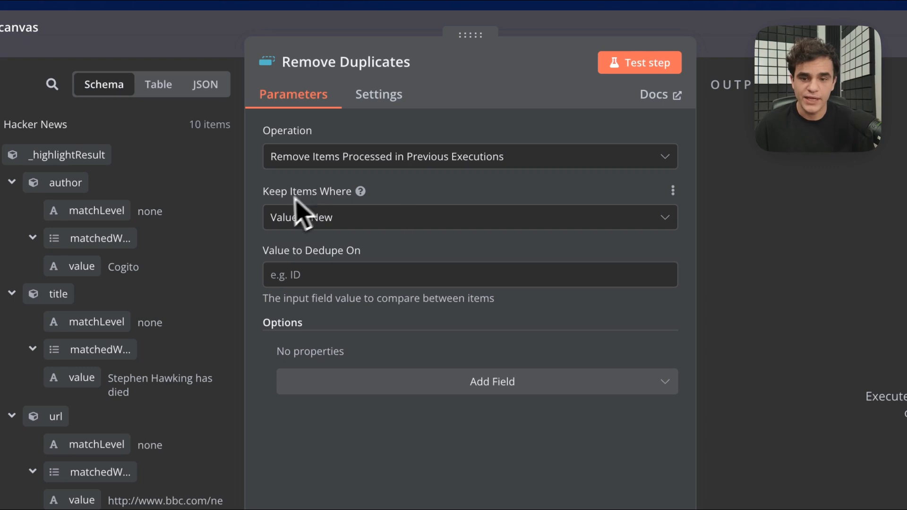
left_click(468, 216)
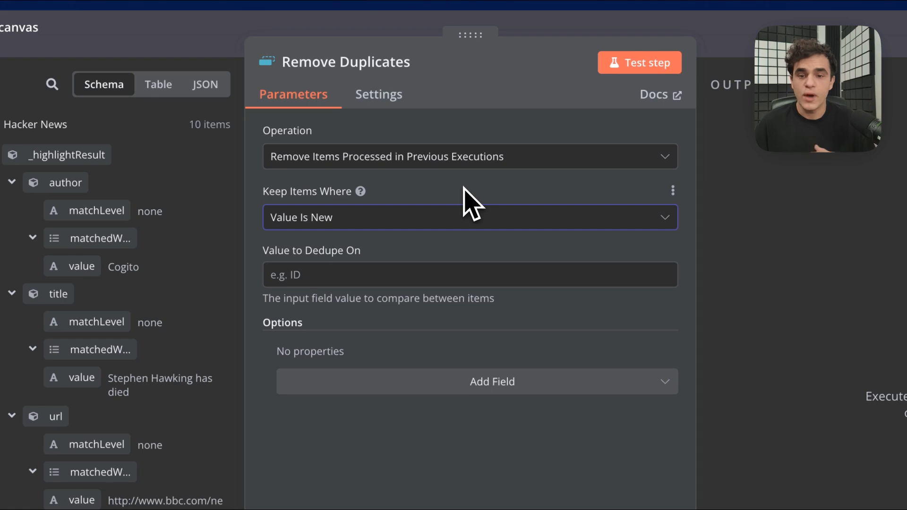
mouse_move(283, 243)
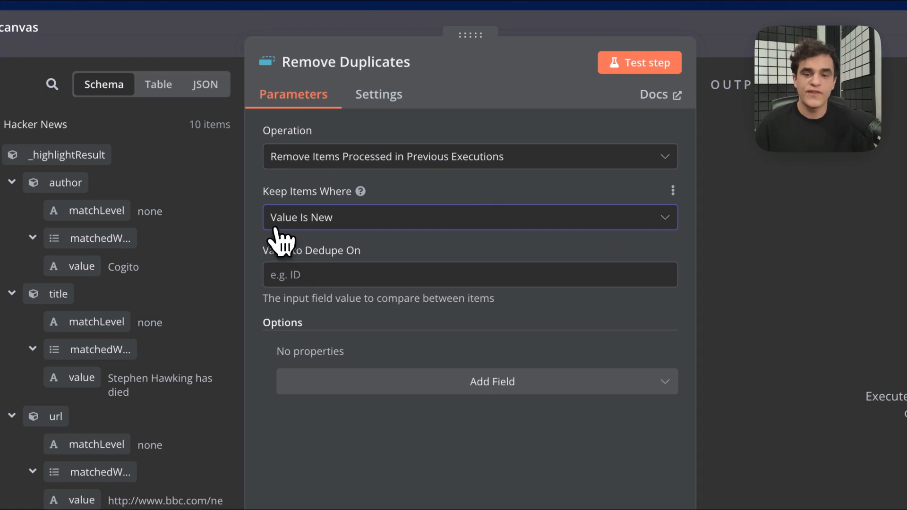
left_click(469, 217)
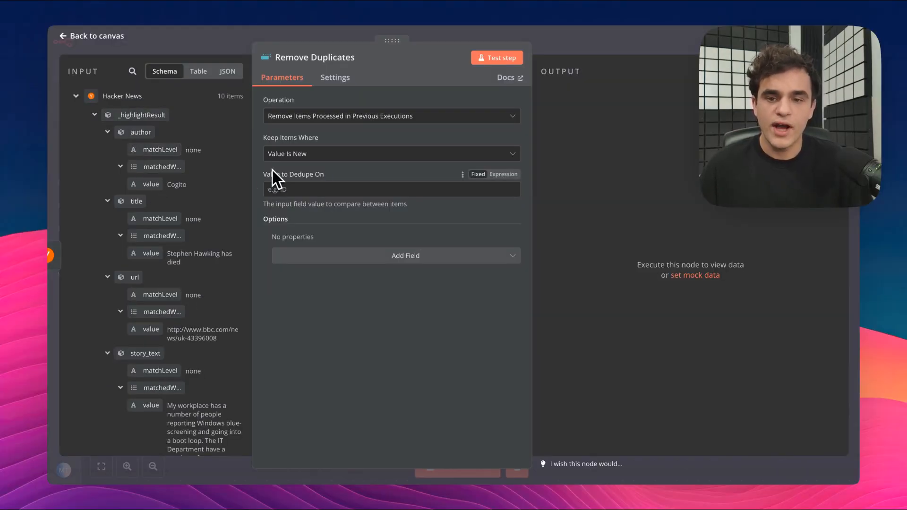
mouse_move(312, 188)
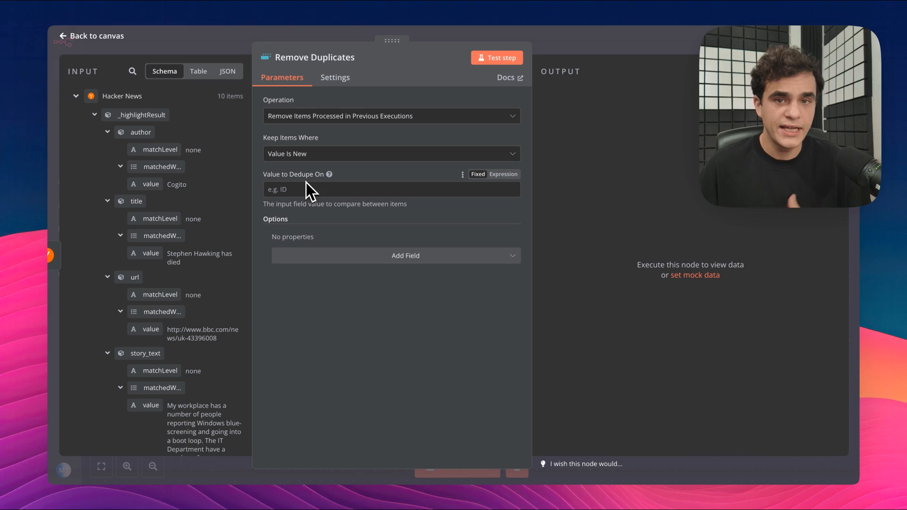
mouse_move(283, 196)
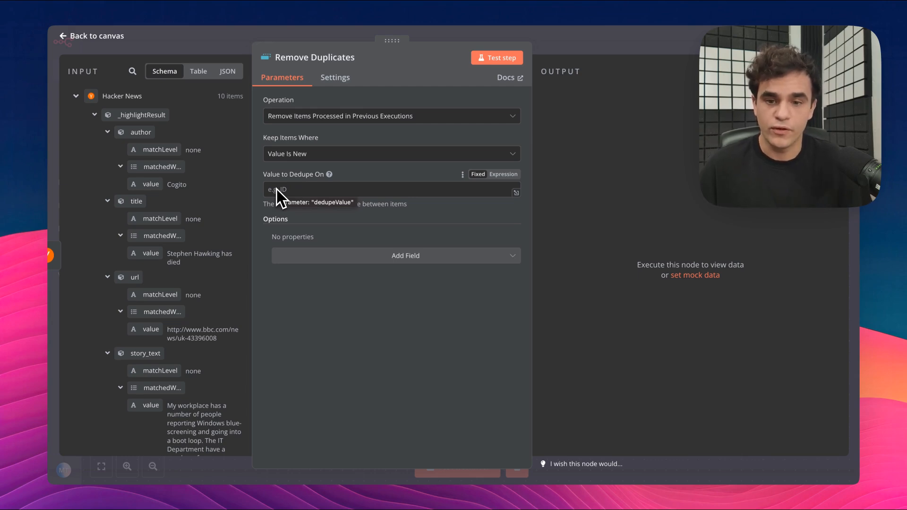
mouse_move(288, 298)
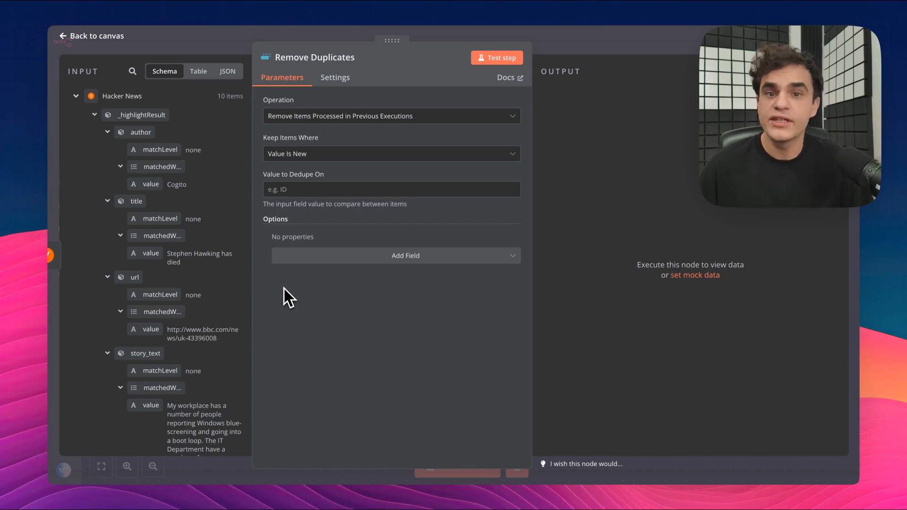
mouse_move(153, 155)
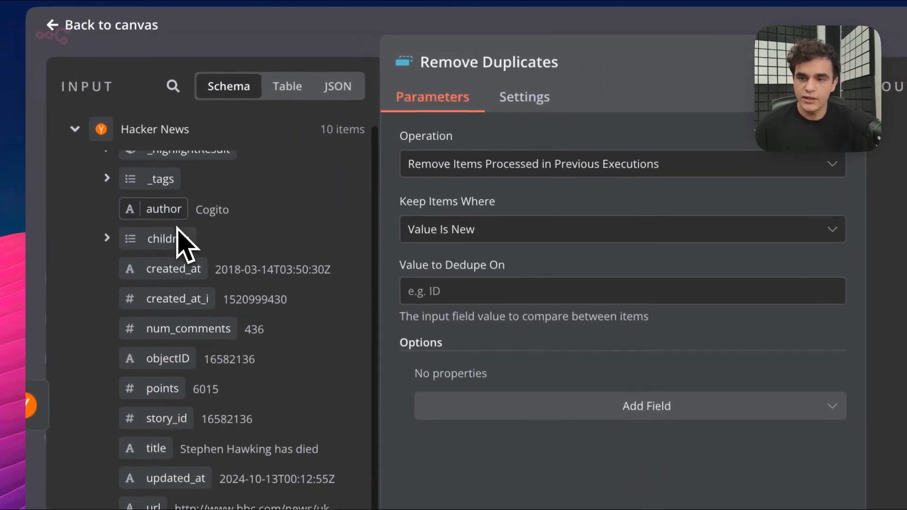
- Set Value to Dedupe On to the {{ $json.objectID }} expression
scroll("down", 3)
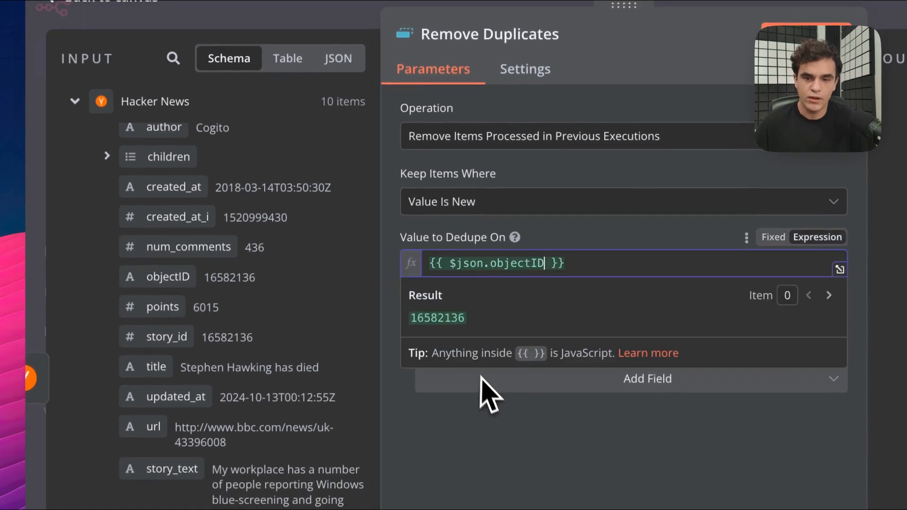
mouse_move(550, 284)
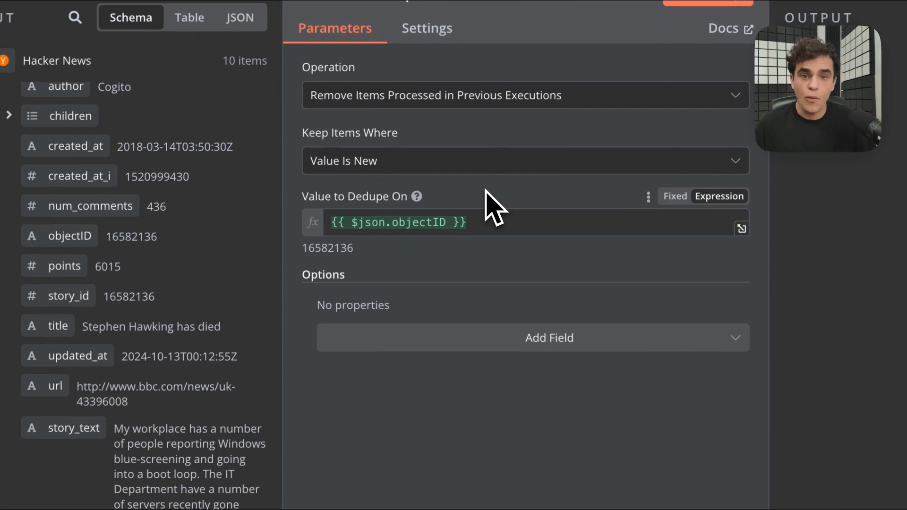
- Add the Scope option and set it to Workflow
left_click(548, 337)
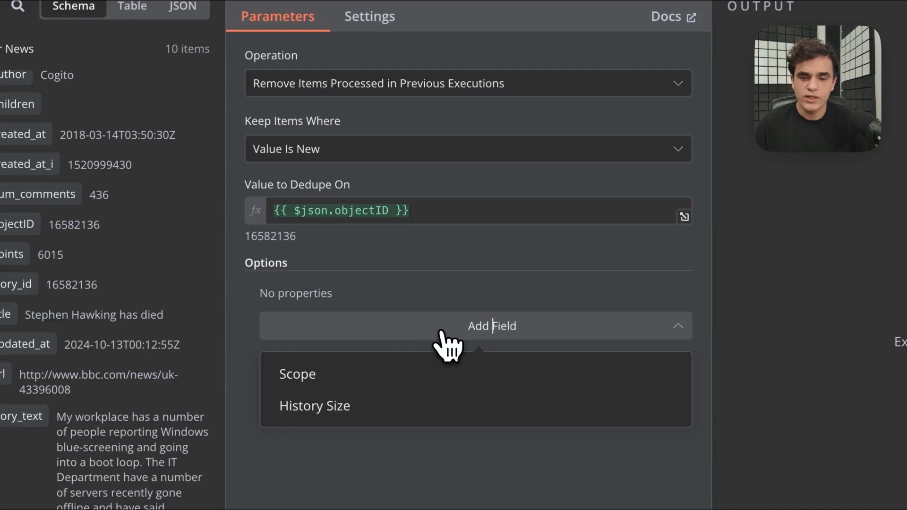
left_click(297, 374)
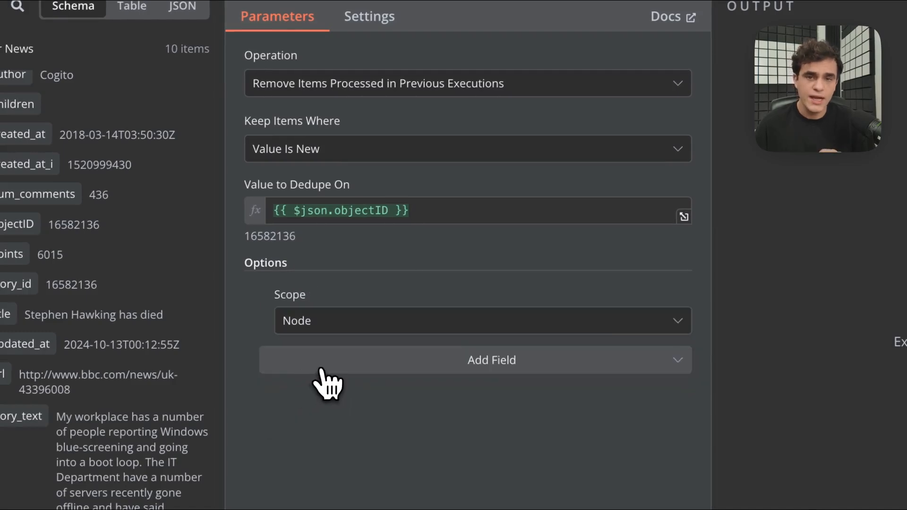
mouse_move(341, 408)
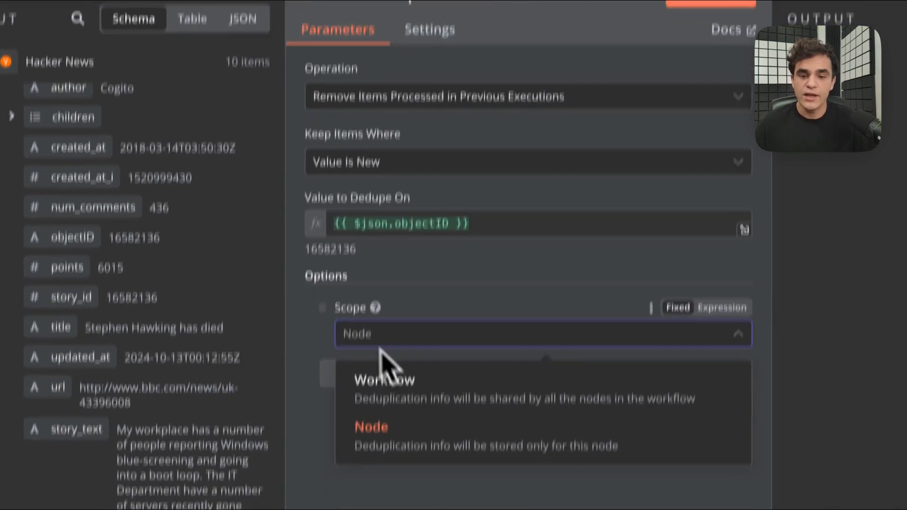
left_click(384, 379)
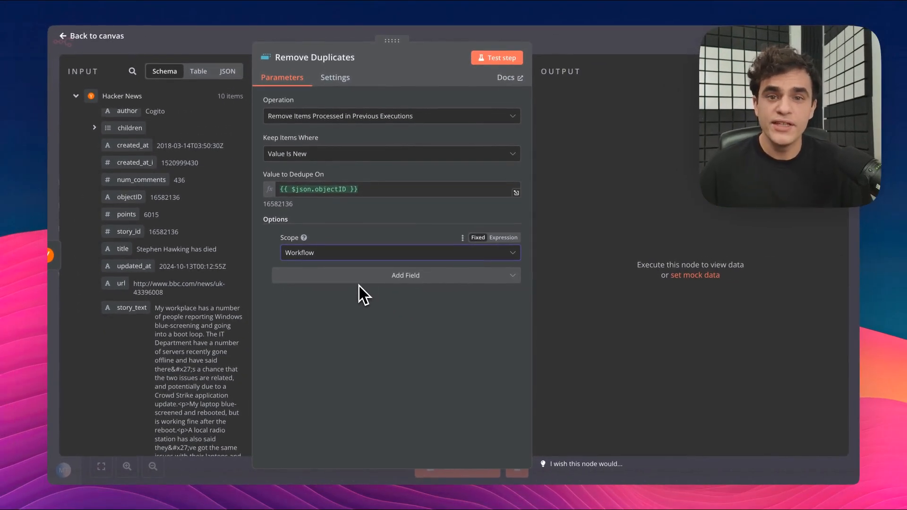
mouse_move(328, 353)
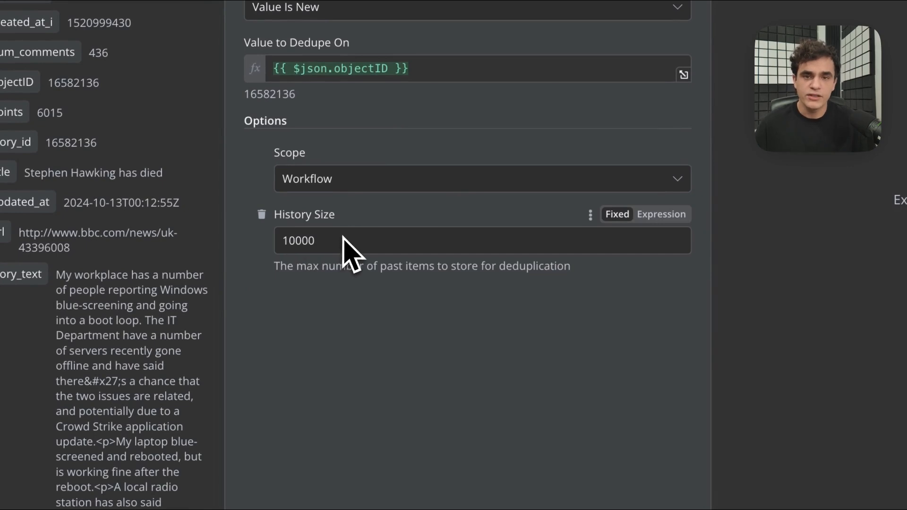
mouse_move(407, 374)
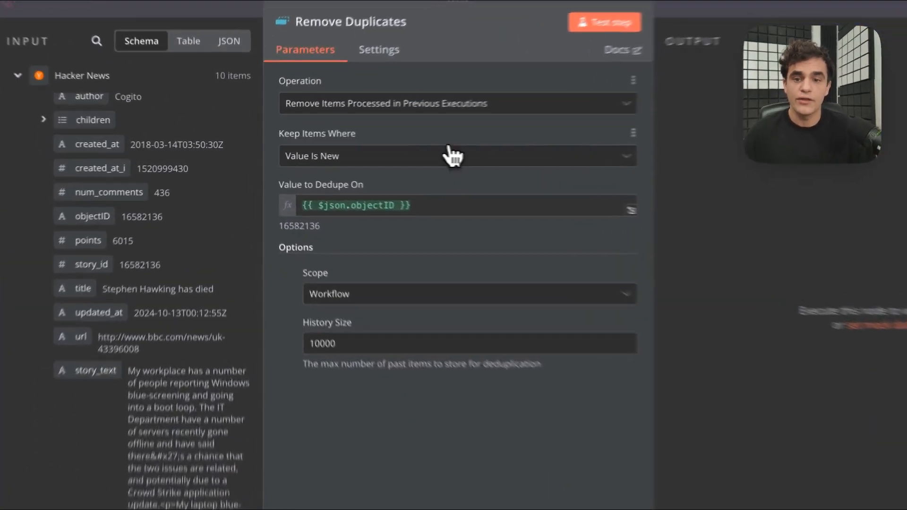
- Run Remove Duplicates and confirm all 10 items appear under Kept
scroll("down", 3)
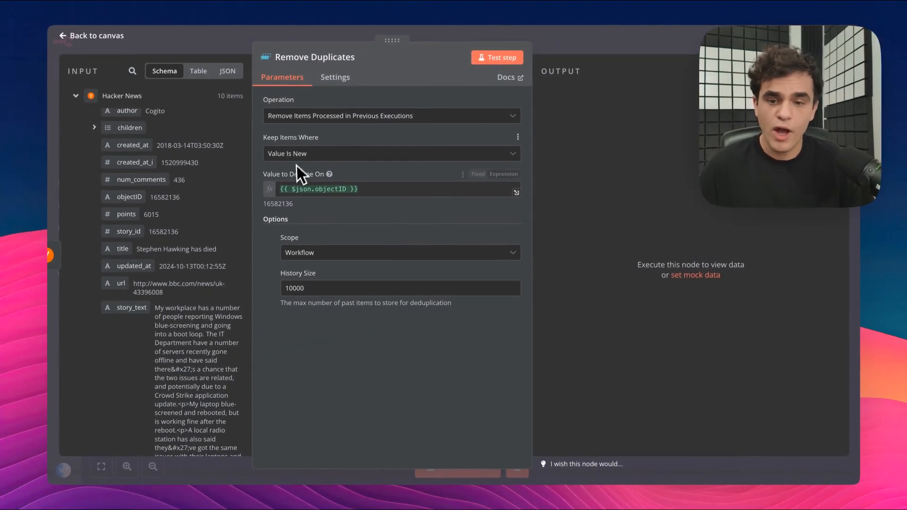
mouse_move(499, 57)
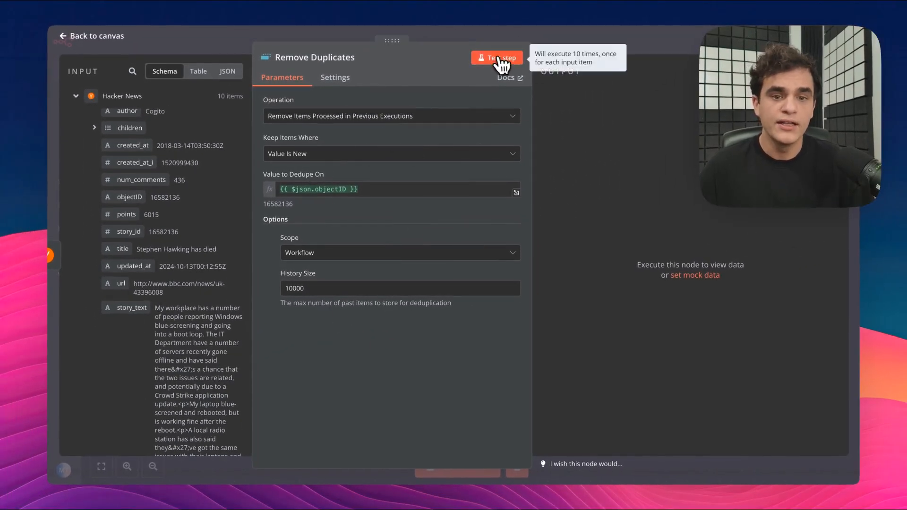
left_click(496, 57)
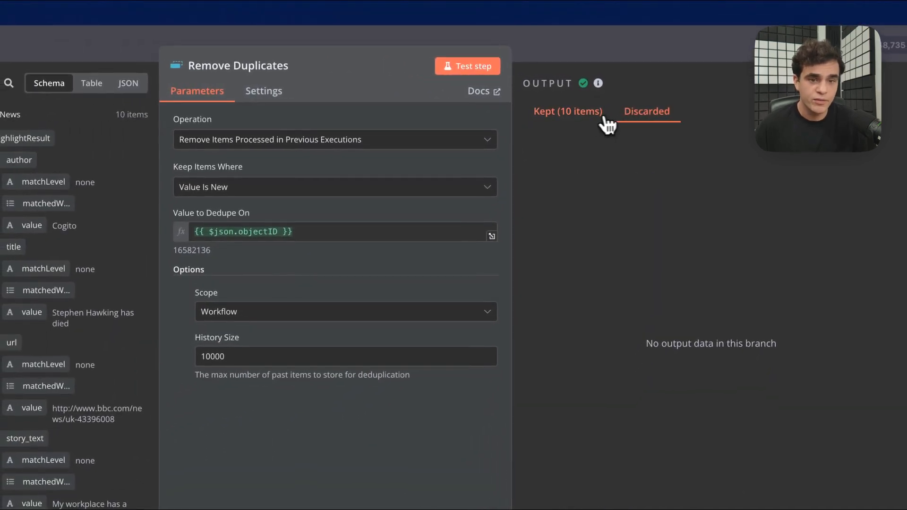
left_click(567, 111)
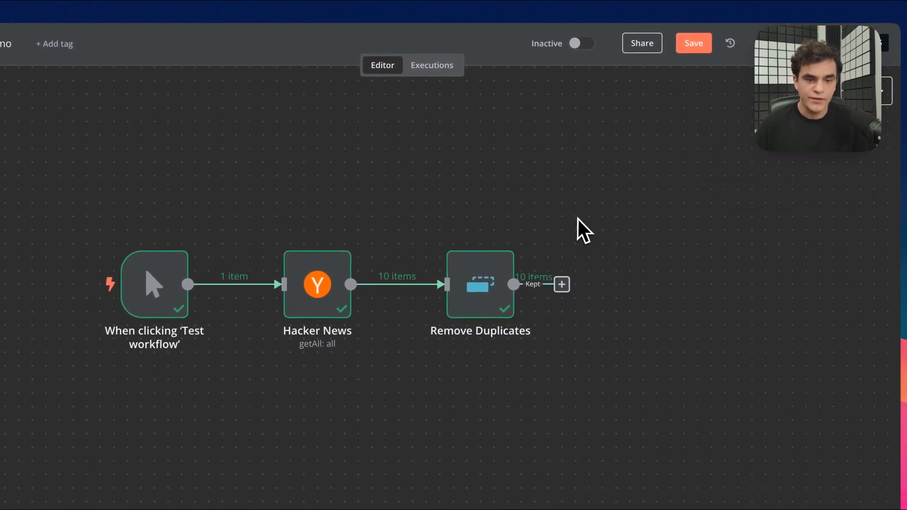
- Add a No Operation node, then rerun Remove Duplicates to discard all 10 items
left_click(560, 284)
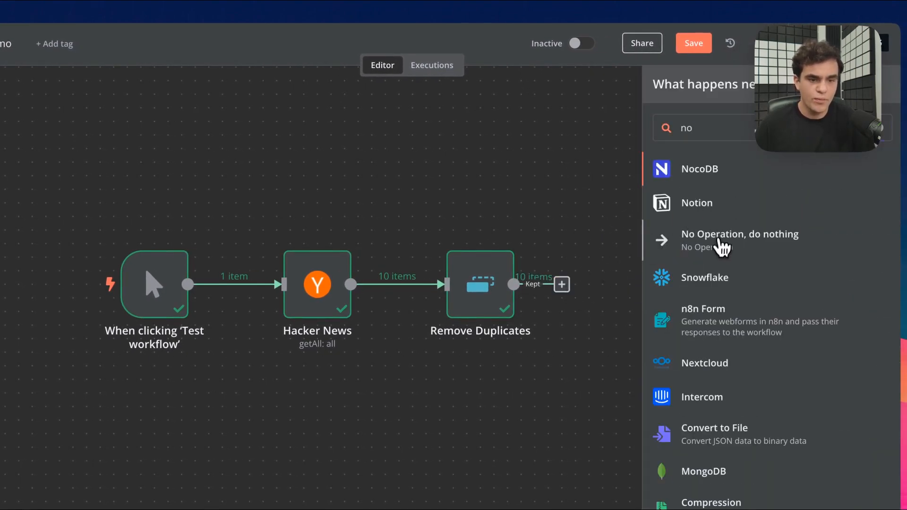
left_click(739, 234)
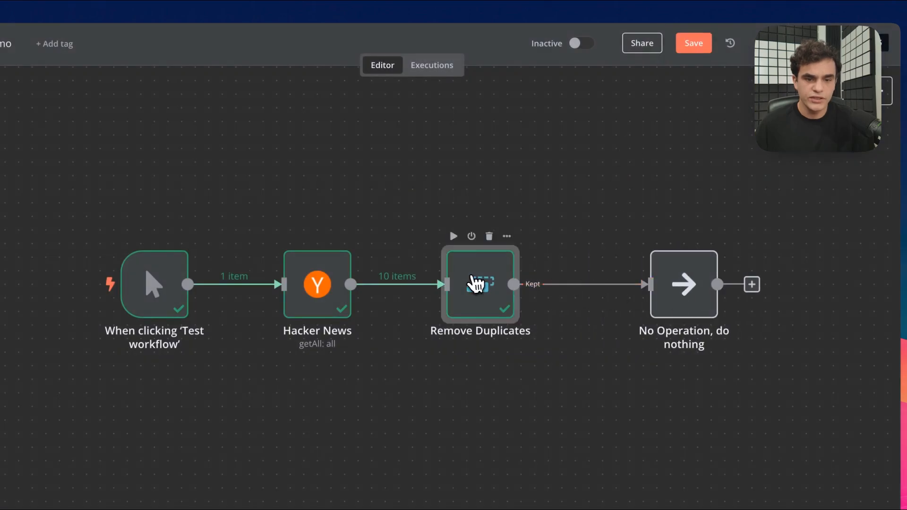
double_click(479, 283)
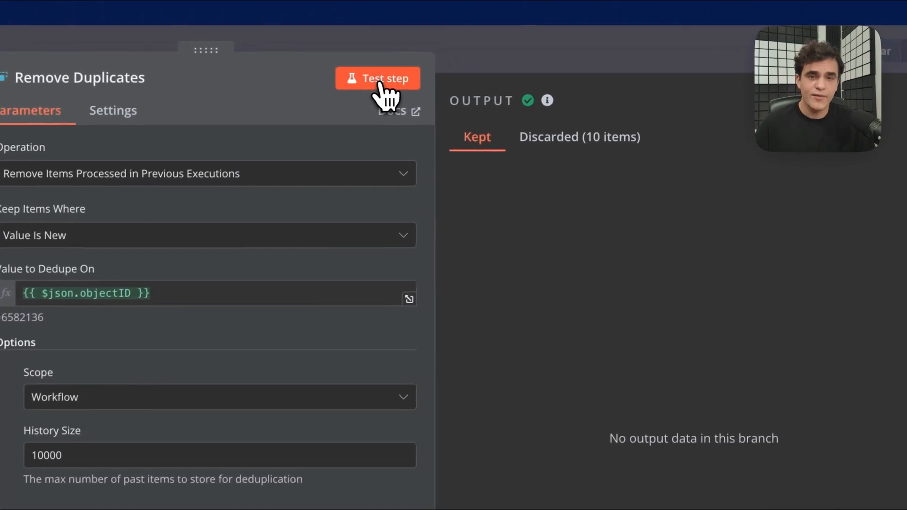
left_click(577, 137)
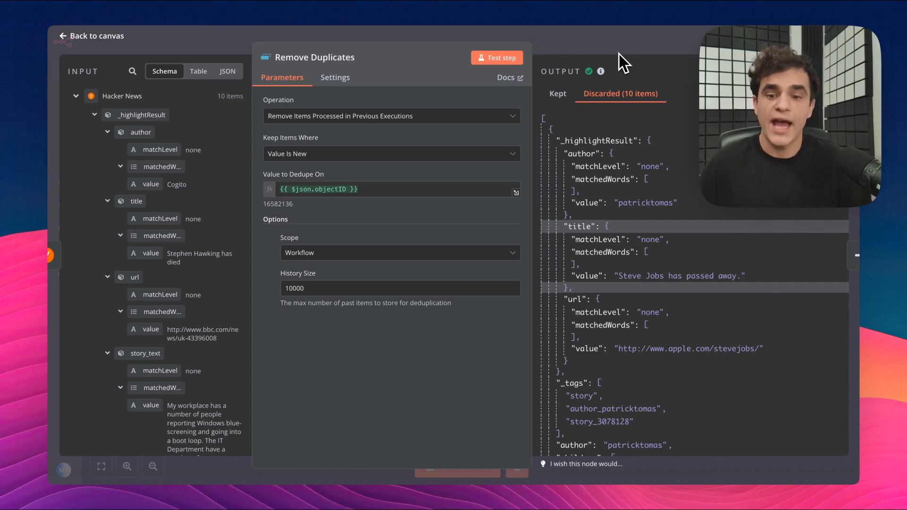
mouse_move(340, 205)
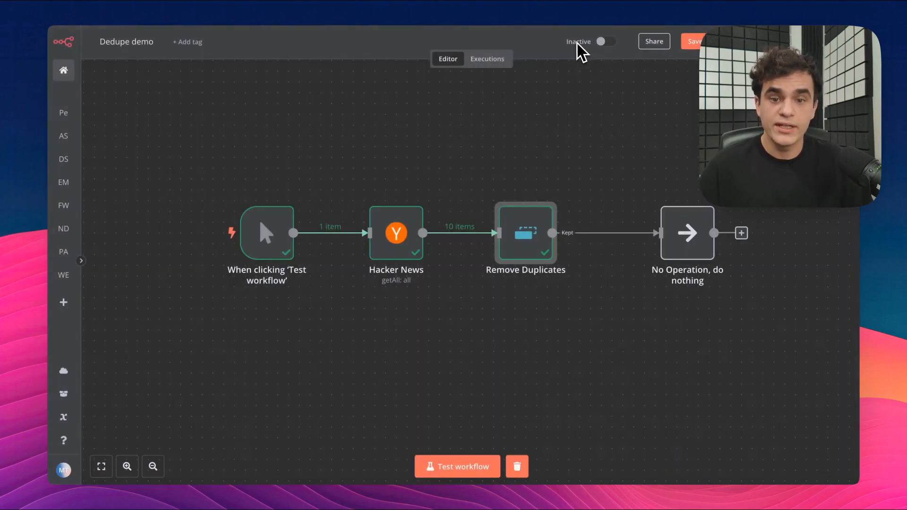
- Set the Hacker News limit to 15 so only 5 new items pass
double_click(397, 233)
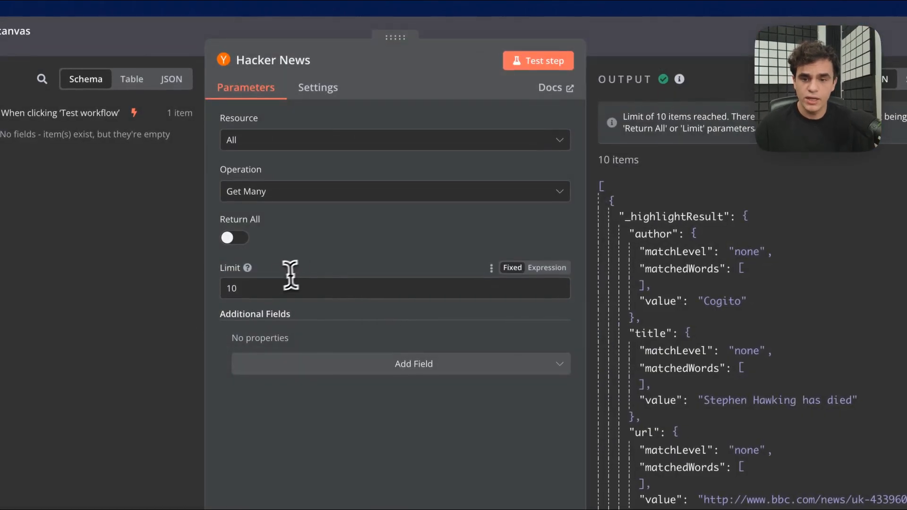
type("15")
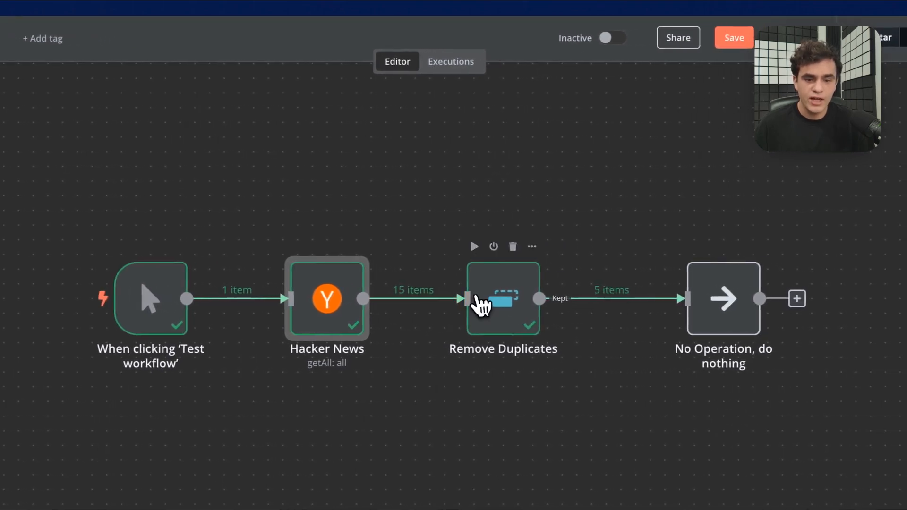
double_click(503, 298)
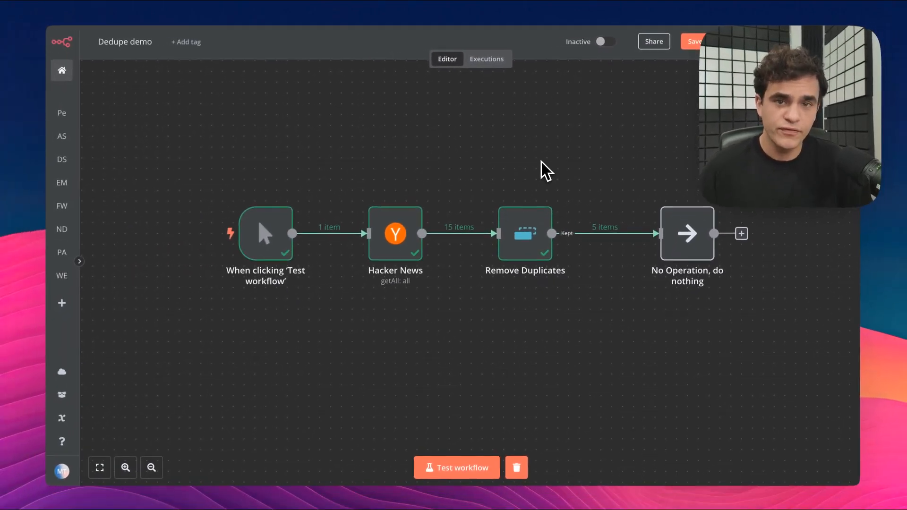
mouse_move(524, 242)
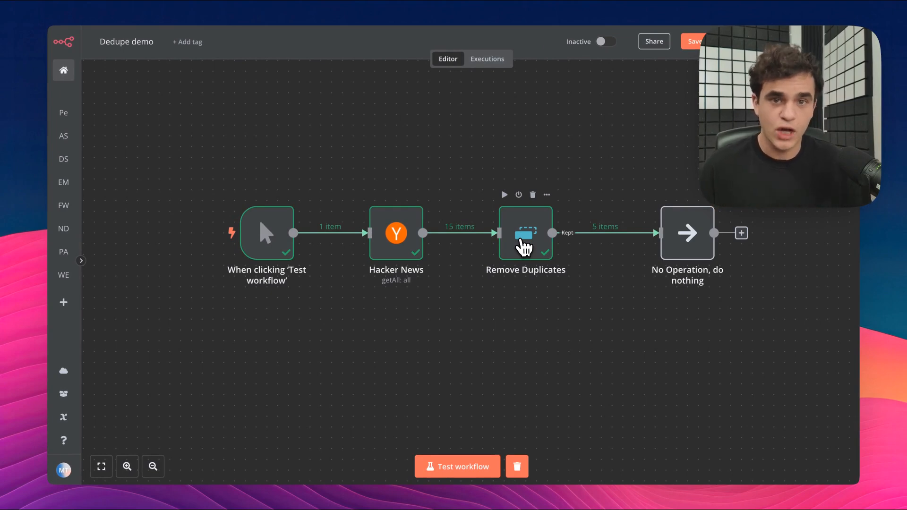
- Change the operation to Remove Items Repeated Within Current Input
double_click(525, 233)
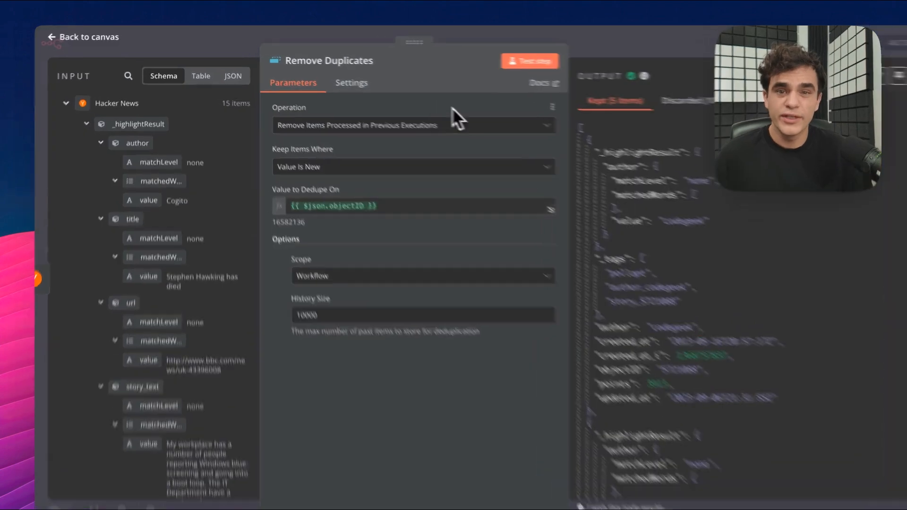
left_click(412, 125)
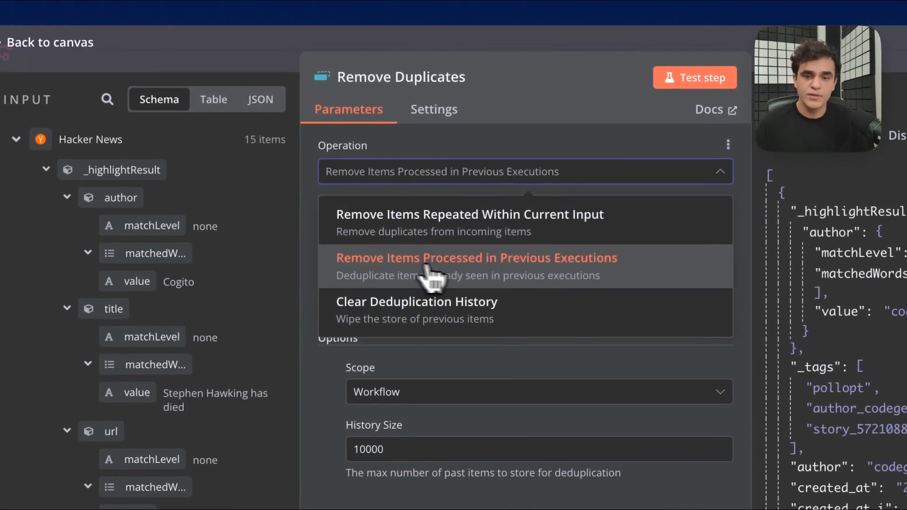
mouse_move(529, 274)
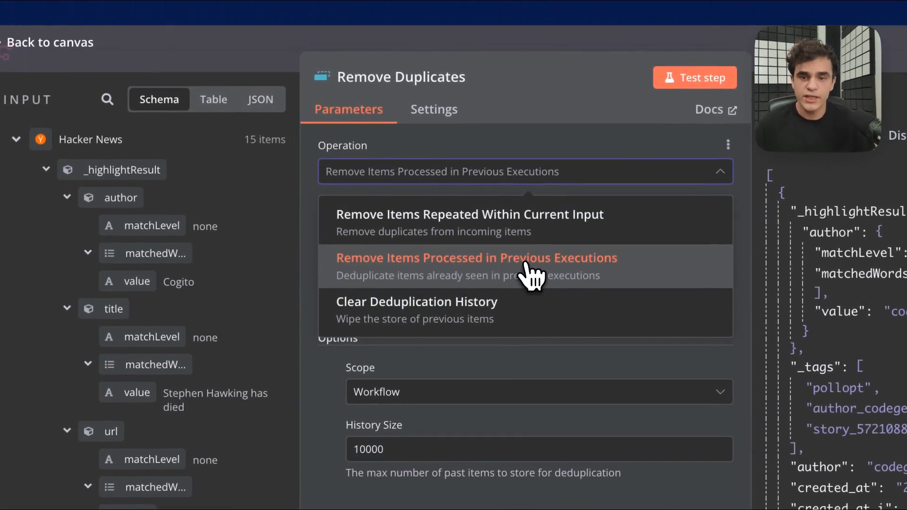
mouse_move(550, 237)
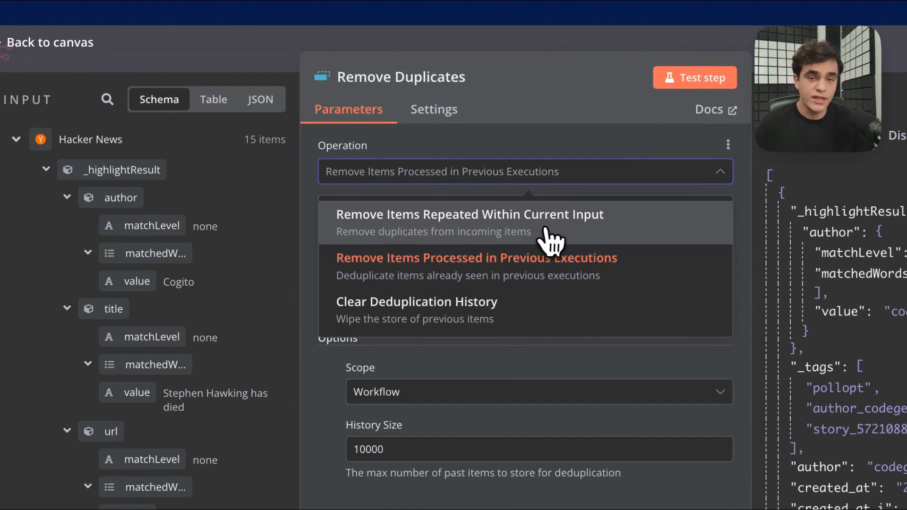
left_click(469, 214)
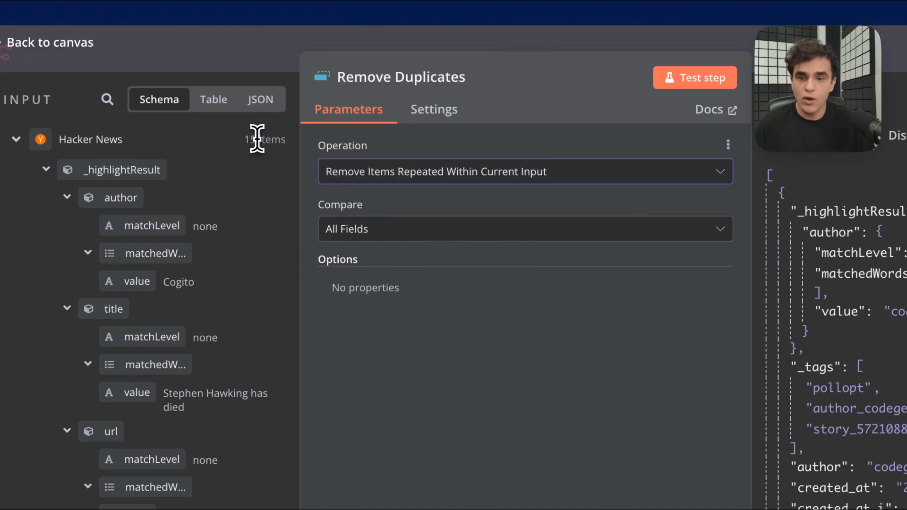
double_click(266, 138)
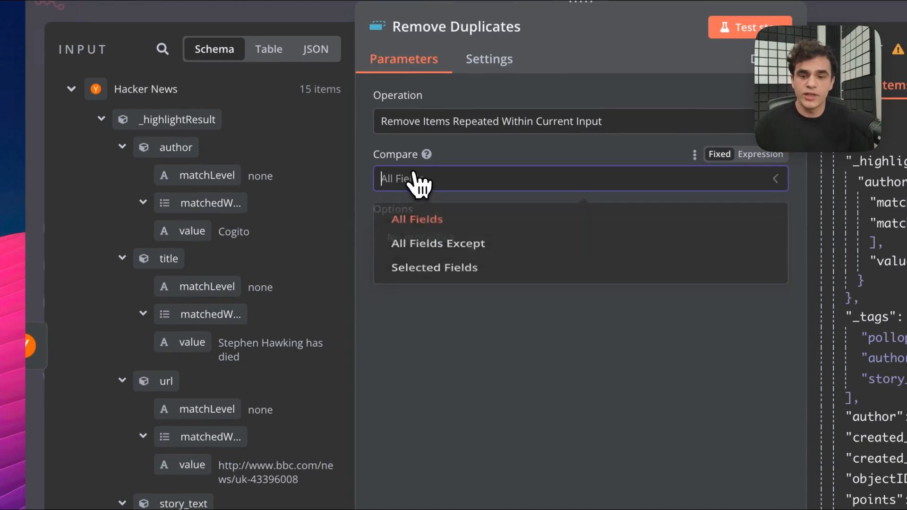
- Compare Selected Fields, entering _highlightResult.title.value as the field
left_click(437, 243)
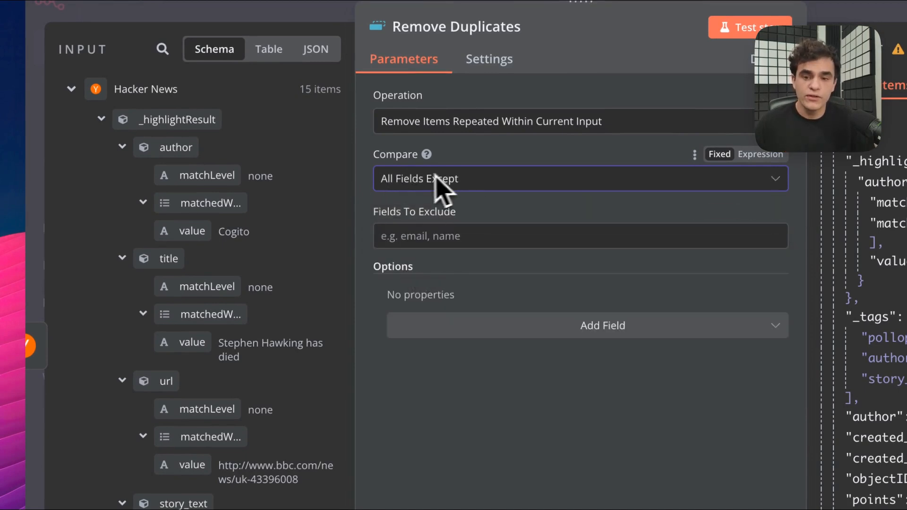
left_click(578, 178)
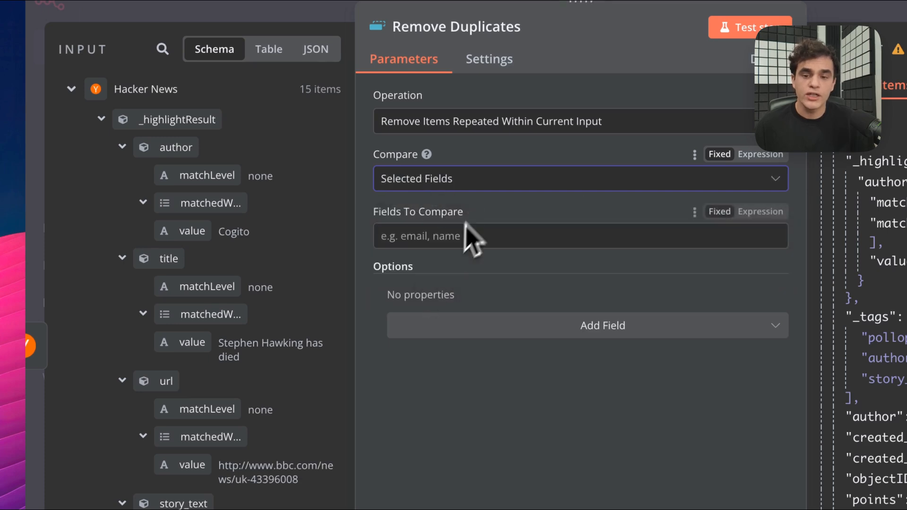
left_click(578, 236)
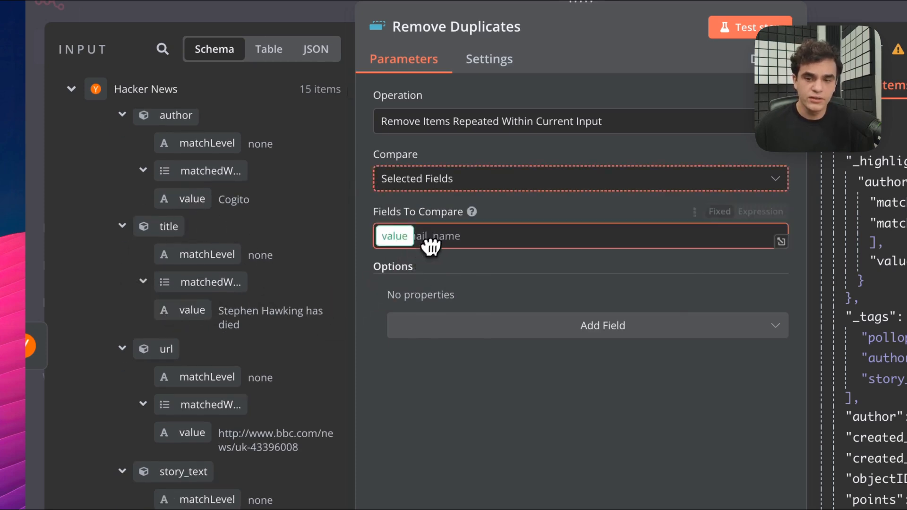
type("_highlightResult.title.value")
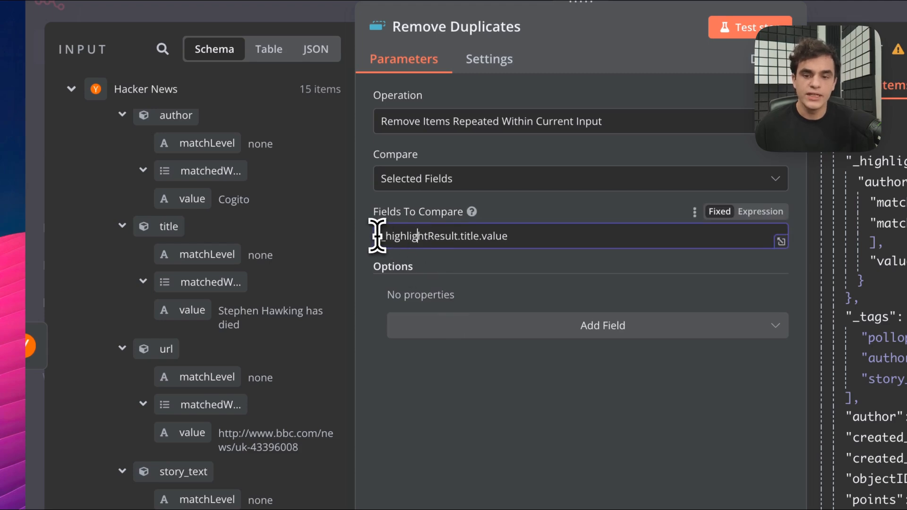
scroll("down", 3)
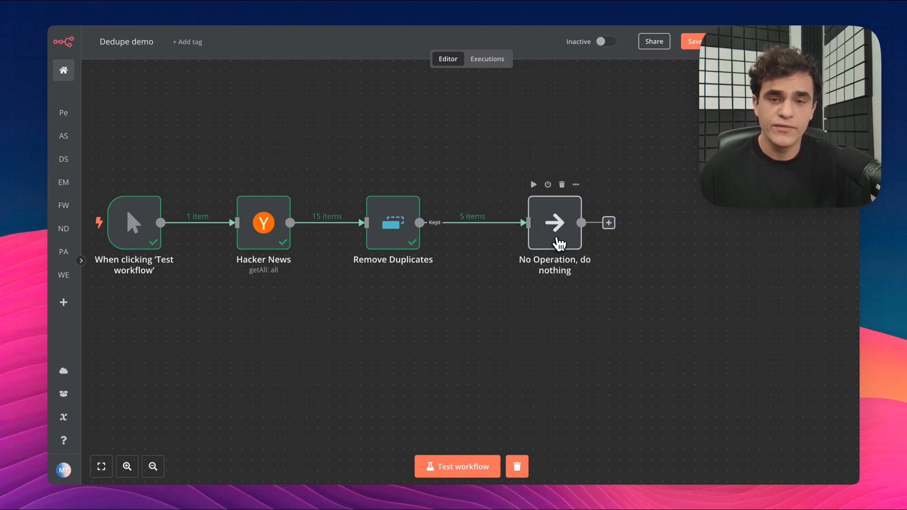
- Nudge the No Operation node up and to the right on the canvas
left_click_drag(554, 222, 575, 211)
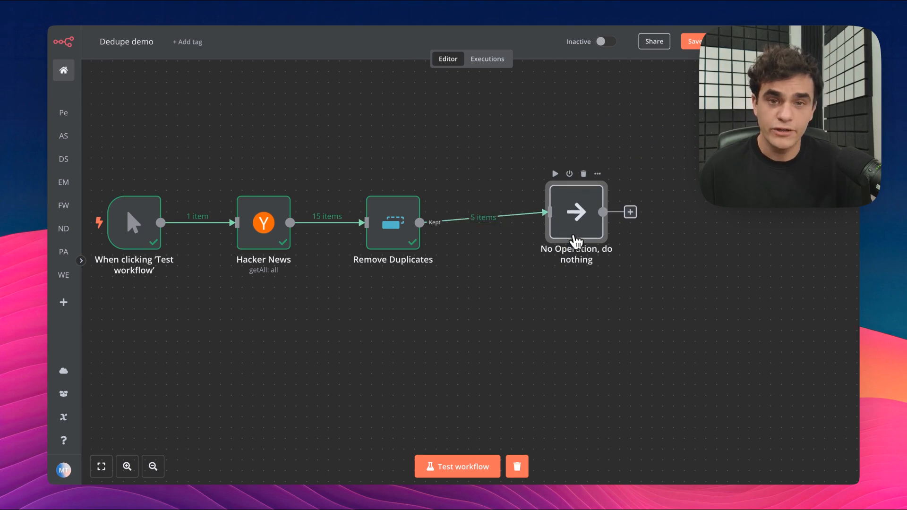